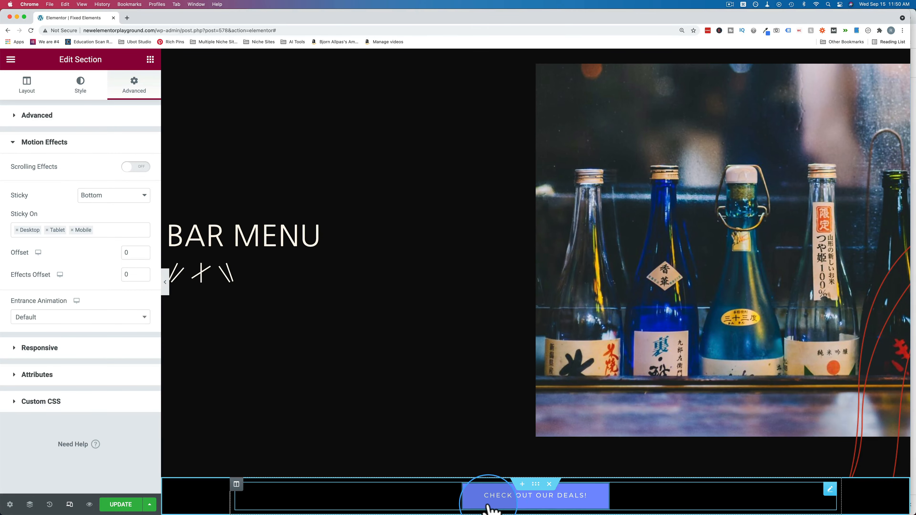
# Step: Scroll the canvas to the empty 'Drag widget here' area below the Free Delivery section
pyautogui.scroll(-3)
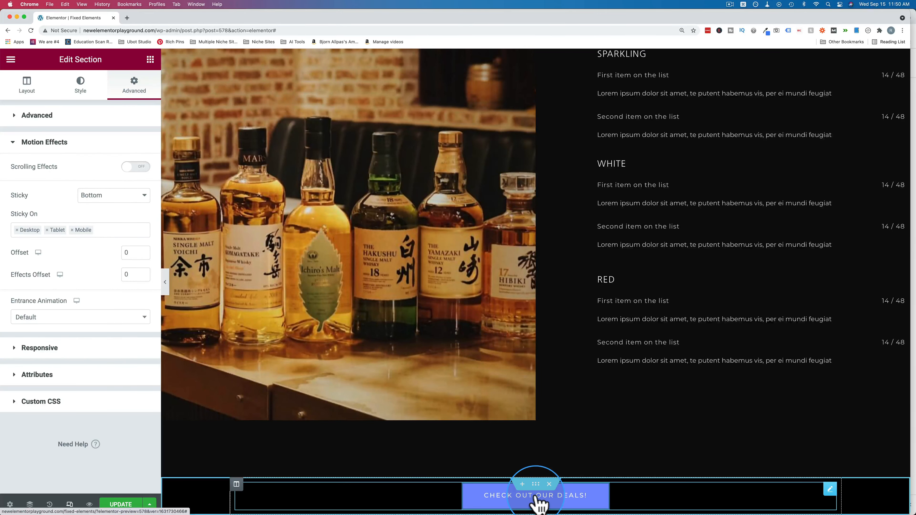
pyautogui.scroll(-3)
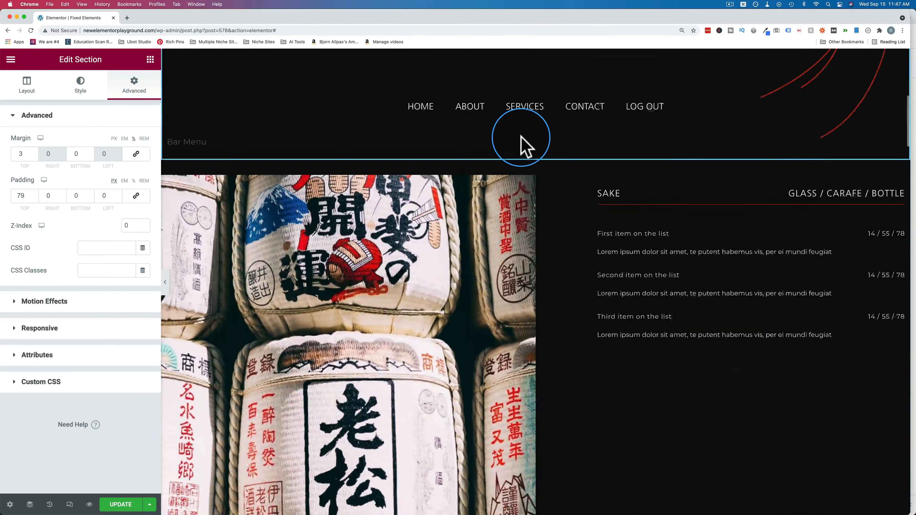
pyautogui.scroll(-3)
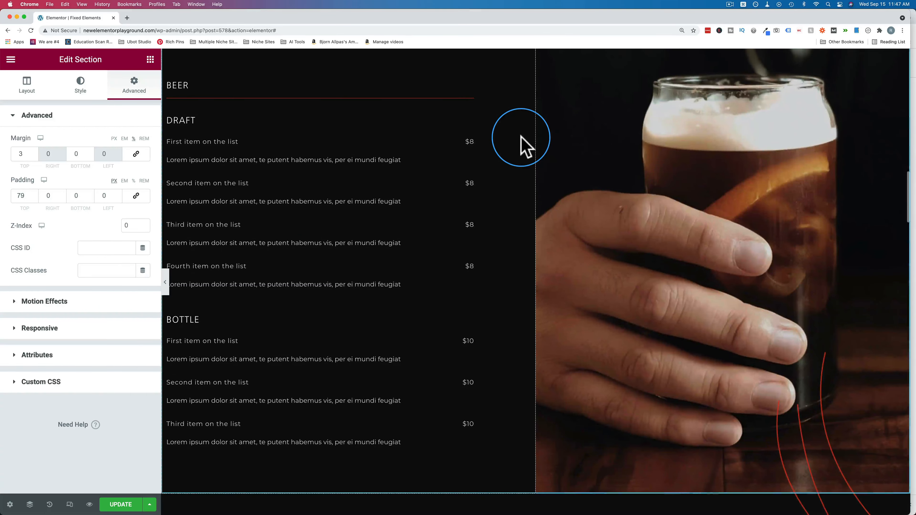
pyautogui.scroll(-3)
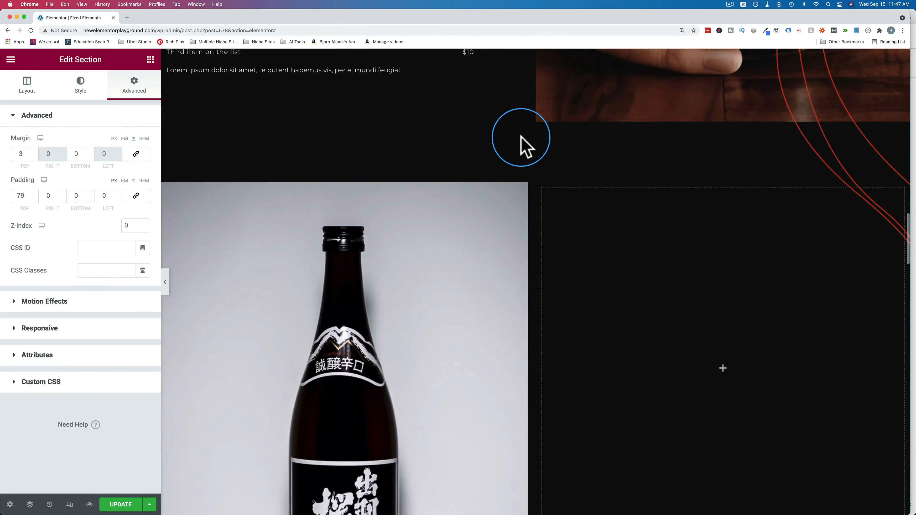
pyautogui.scroll(-3)
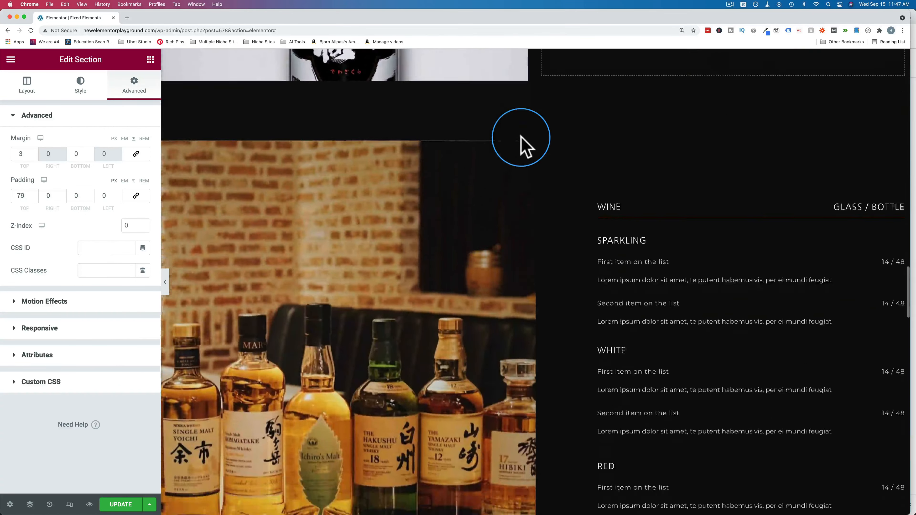
pyautogui.scroll(-3)
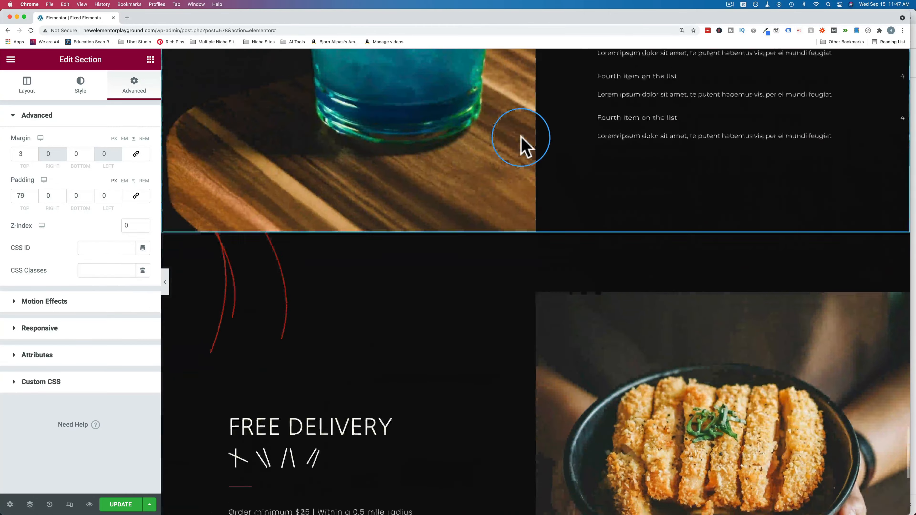
pyautogui.scroll(-3)
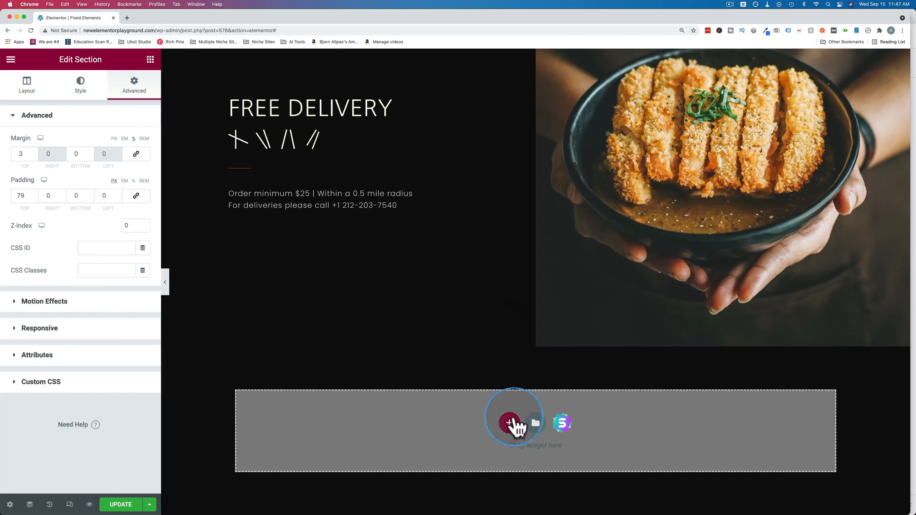
# Step: Add a section with a Button widget reading 'Check Out Our Deals!', centred, with its text colour set in Style
pyautogui.click(26, 85)
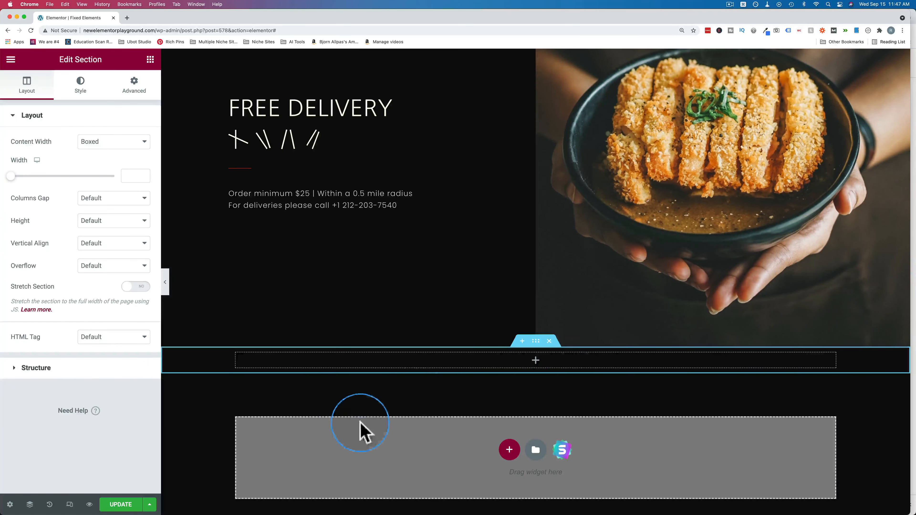
pyautogui.click(150, 59)
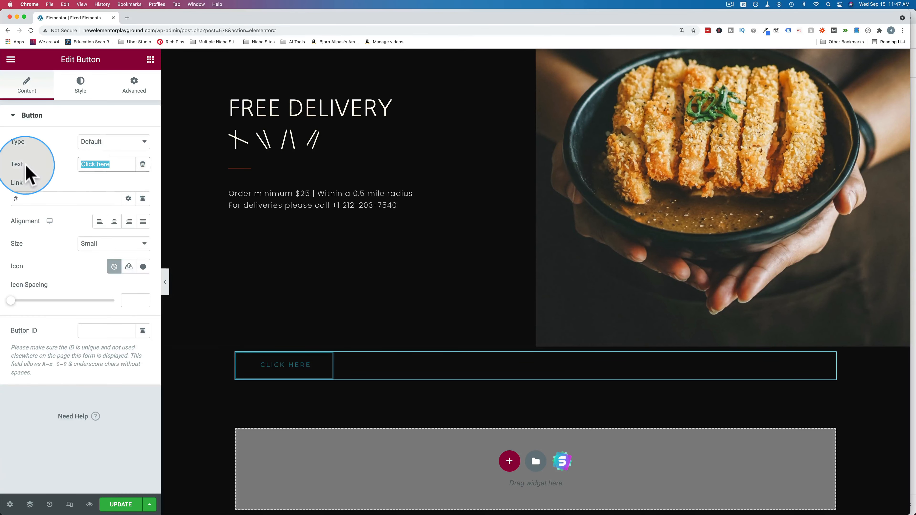
pyautogui.write('Check Out Our D')
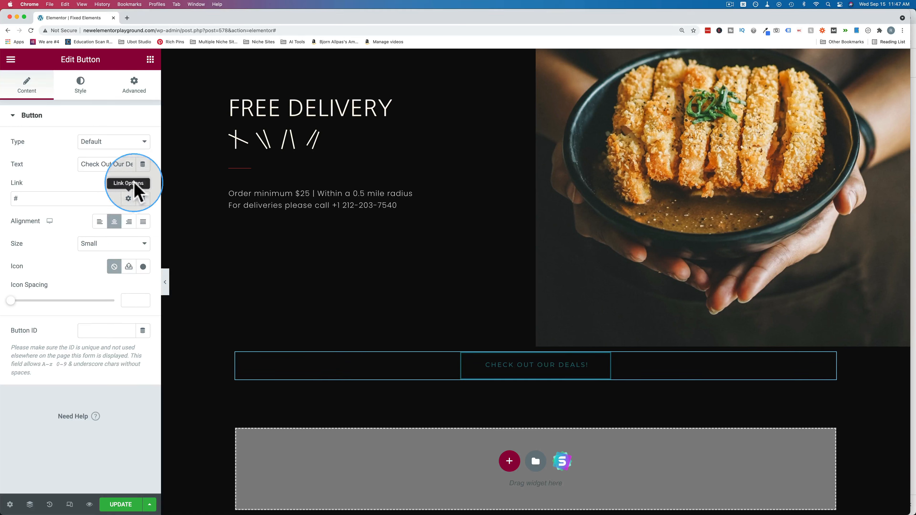
pyautogui.click(80, 85)
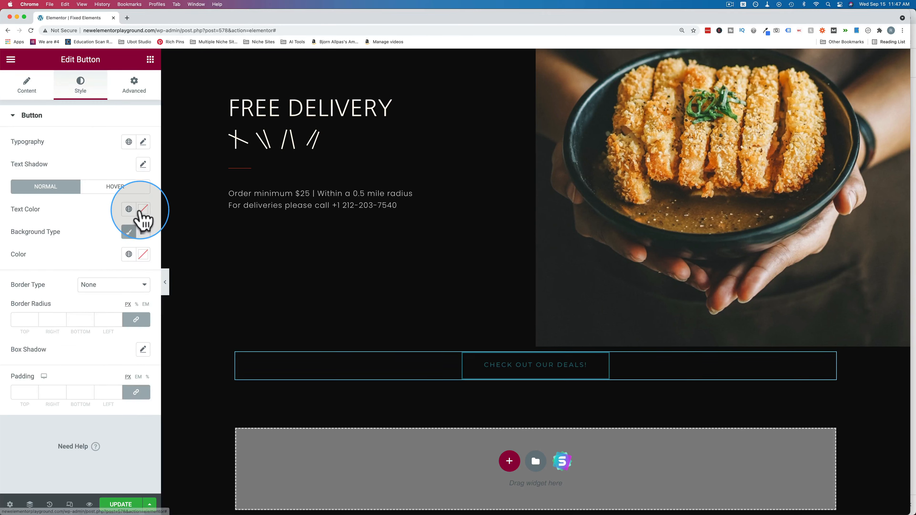
pyautogui.click(143, 209)
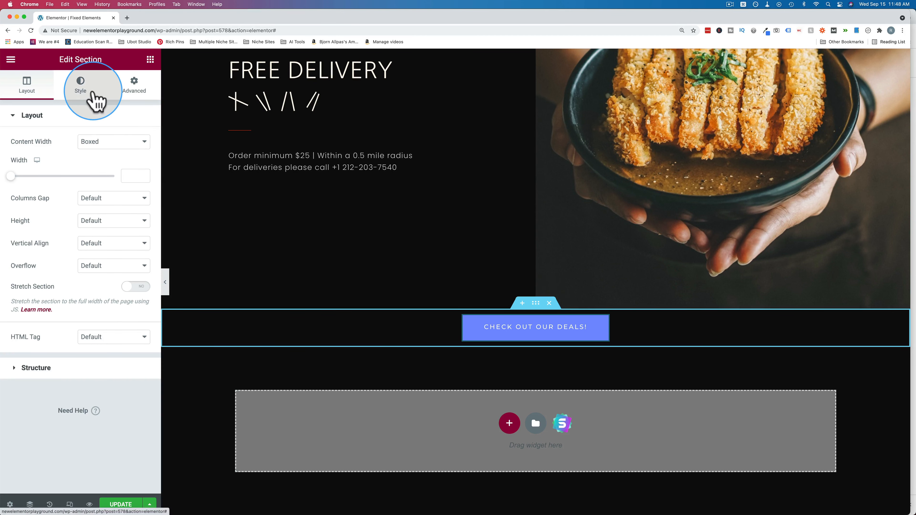
# Step: Set the section's background to Classic with colour #000000
pyautogui.click(80, 85)
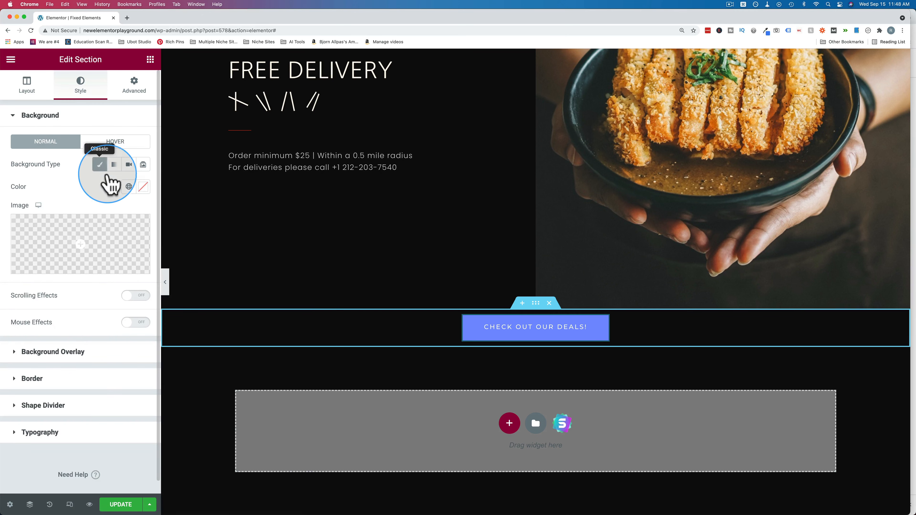
pyautogui.click(135, 186)
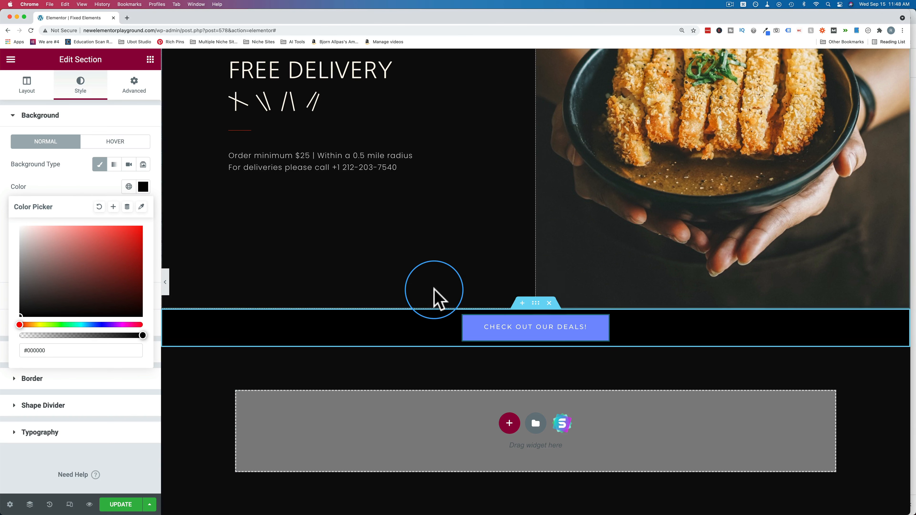
pyautogui.moveTo(400, 319)
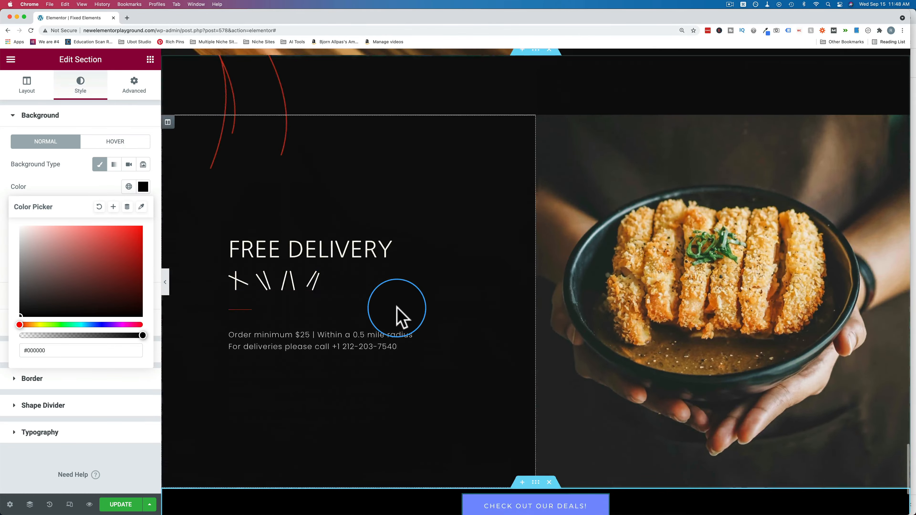
pyautogui.scroll(-3)
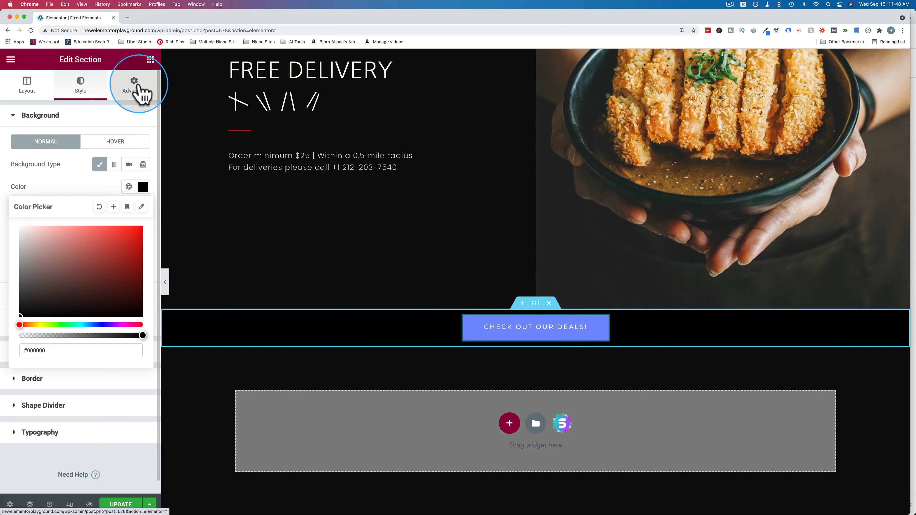
# Step: In Motion Effects, set Sticky to Bottom on desktop, tablet and mobile
pyautogui.click(134, 83)
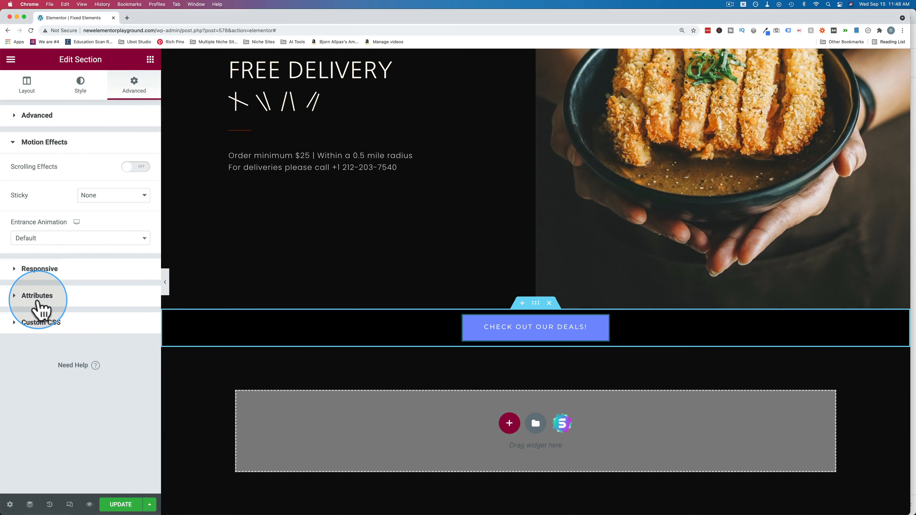
pyautogui.click(113, 195)
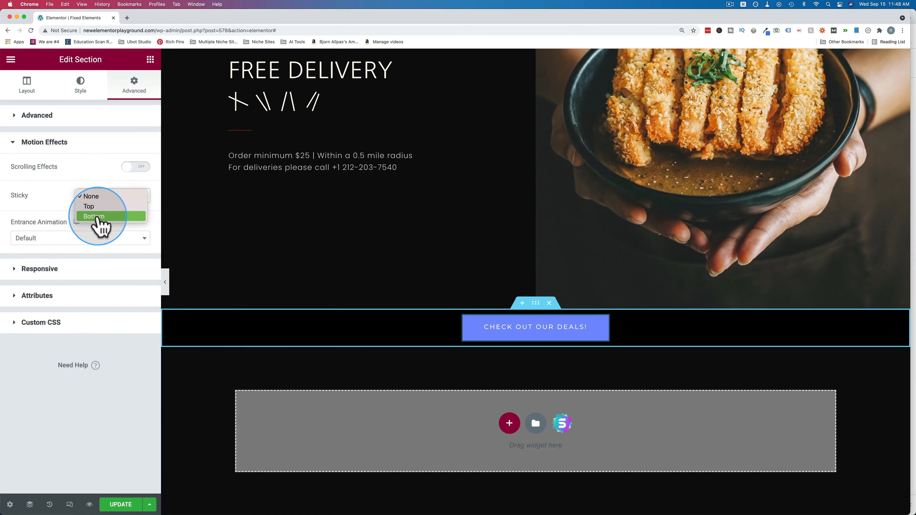
pyautogui.click(93, 216)
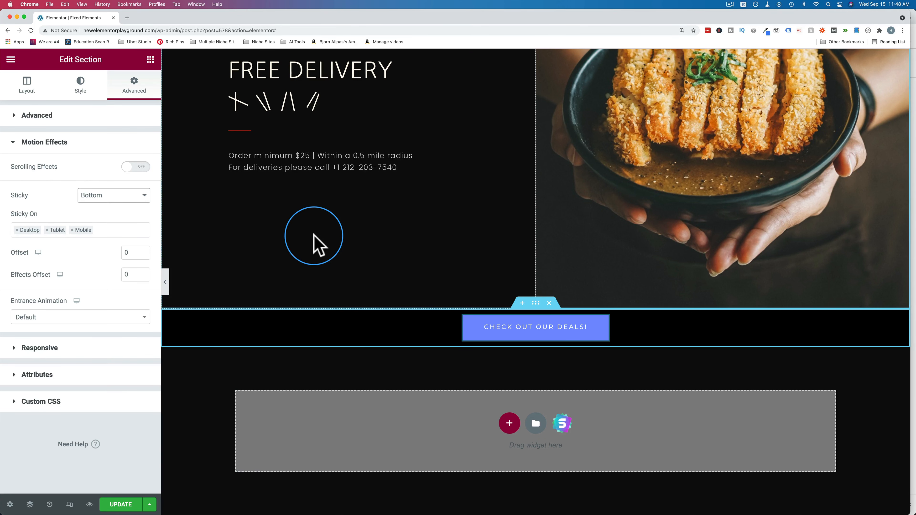
pyautogui.moveTo(340, 254)
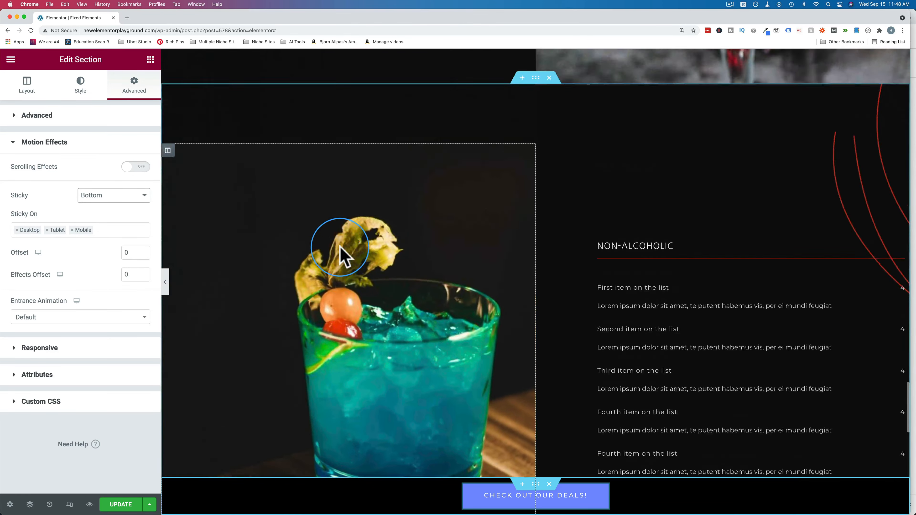
# Step: Scroll to confirm the black bar stays pinned, then preview at tablet width
pyautogui.scroll(-3)
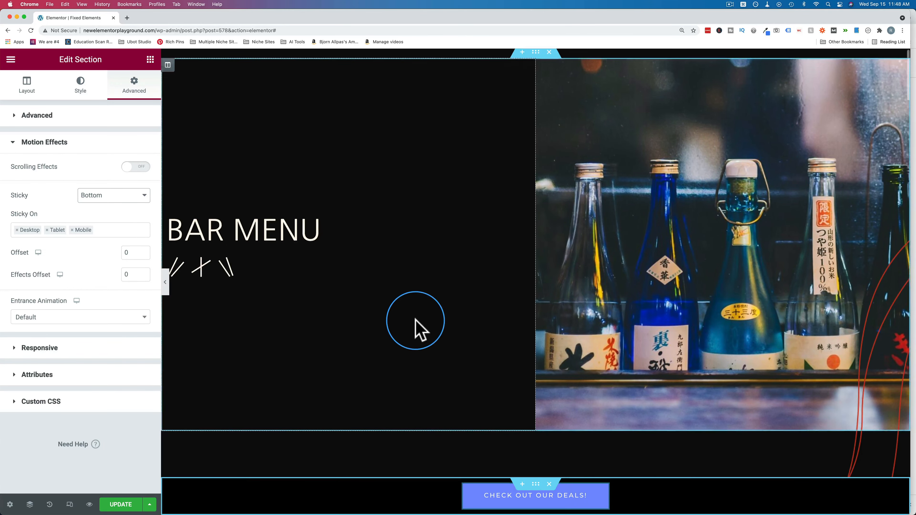
pyautogui.scroll(-3)
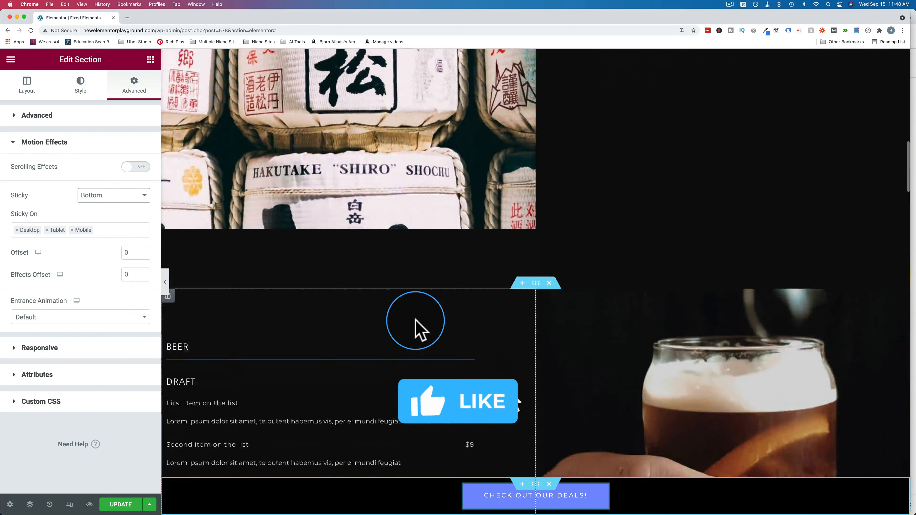
pyautogui.scroll(-3)
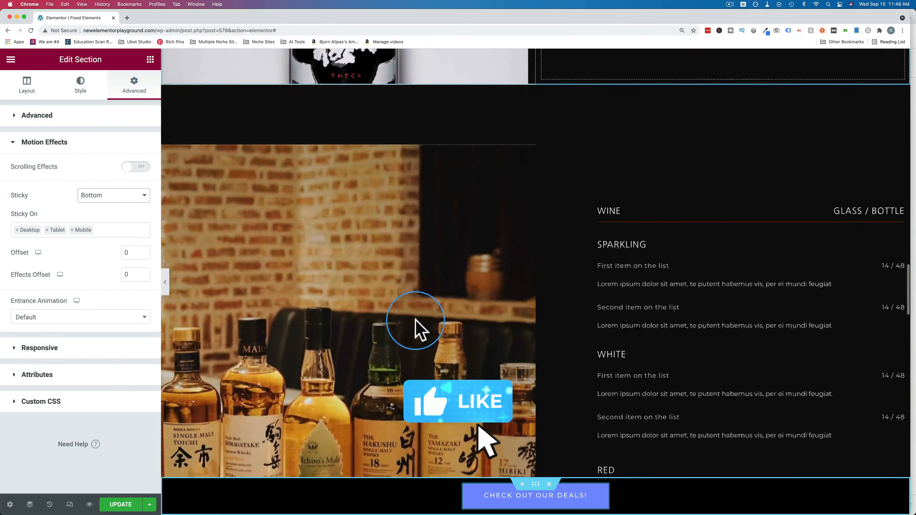
pyautogui.click(70, 505)
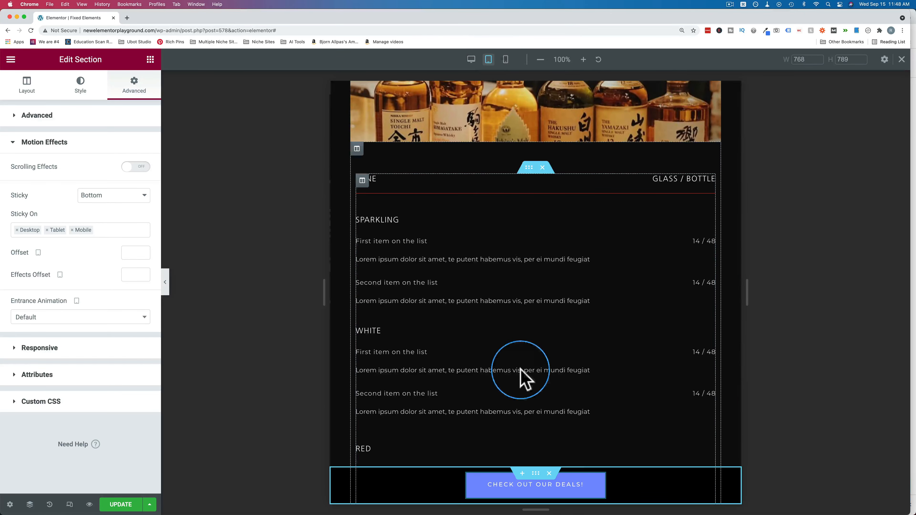
# Step: Preview at mobile width and scroll to confirm the deals bar stays pinned at the bottom
pyautogui.scroll(-3)
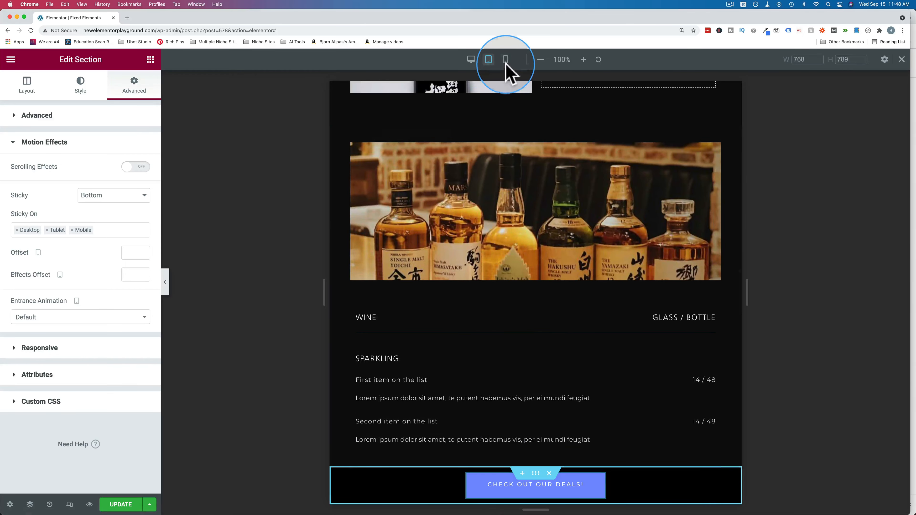
pyautogui.click(505, 59)
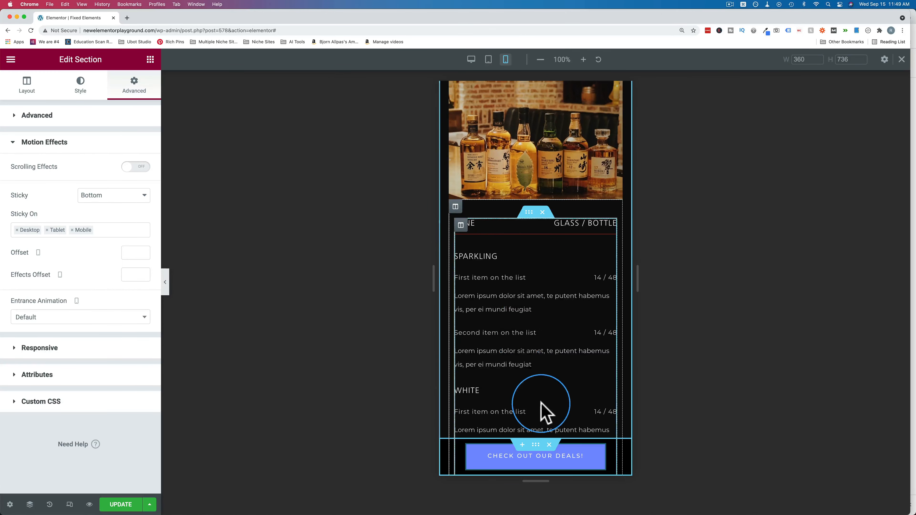
pyautogui.scroll(-3)
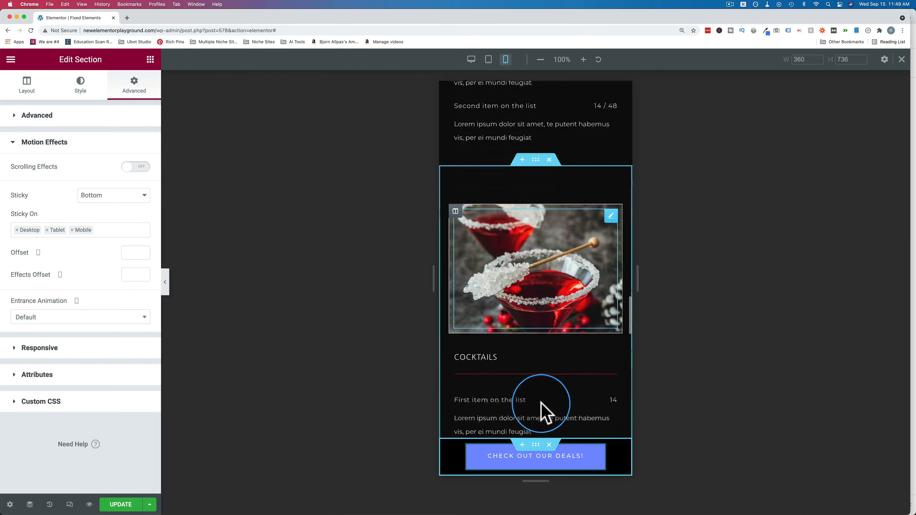